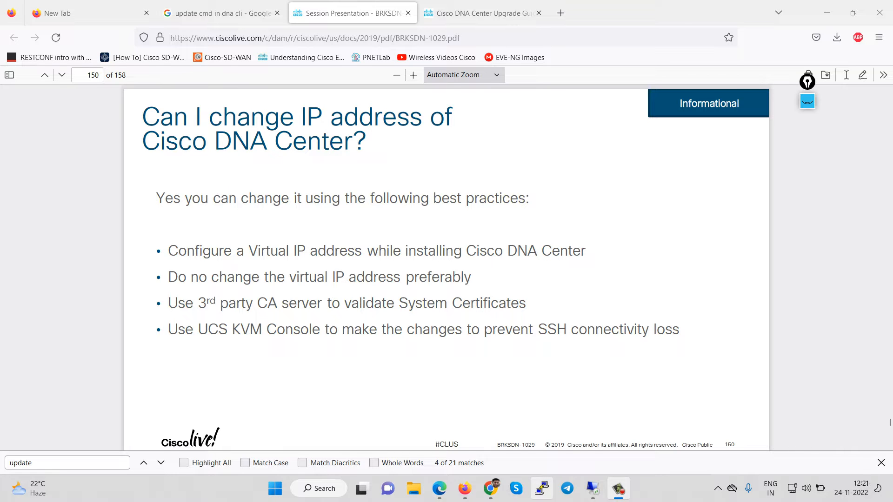
- Set up a PuTTY SSH connection to 192.168.110.132 on port 2222
{"action": "left_click", "coordinate": [540, 492]}
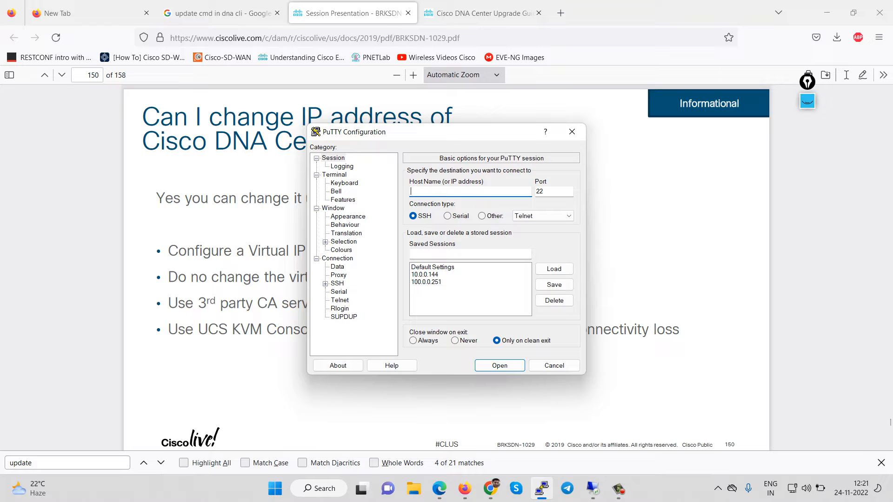
{"action": "type", "text": "192.168."}
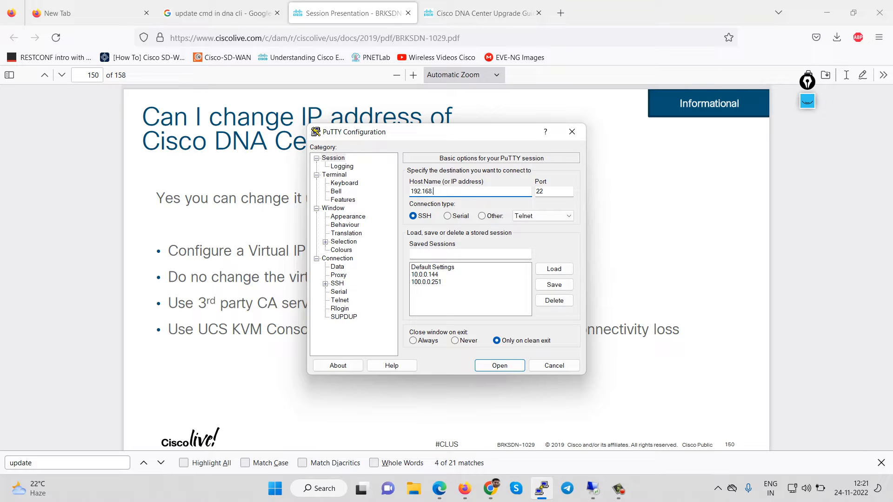
{"action": "type", "text": "110.13"}
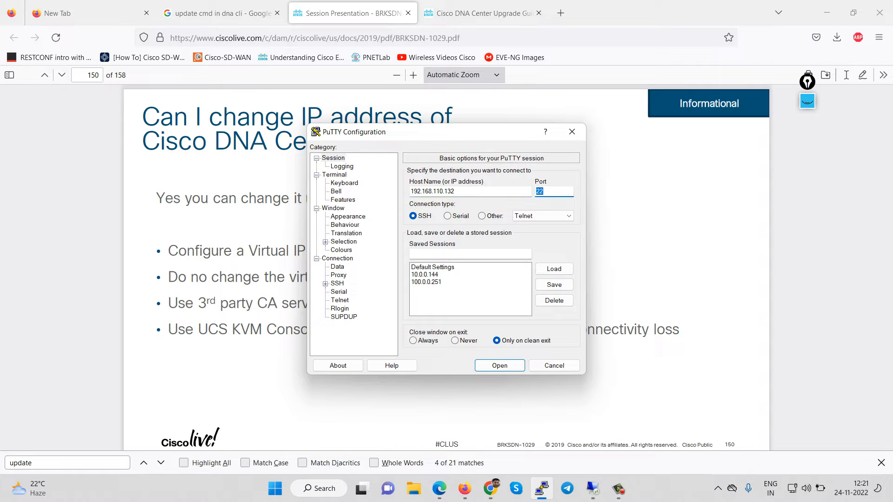
{"action": "type", "text": "2222"}
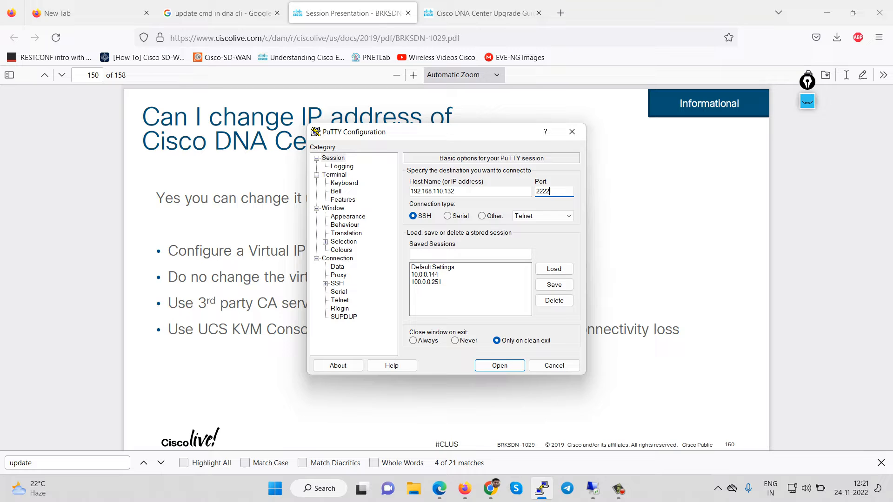
- Open the session, log in as maglev, and run 'sudo maglev-config update'
{"action": "left_click", "coordinate": [498, 366]}
{"action": "type", "text": "mag"}
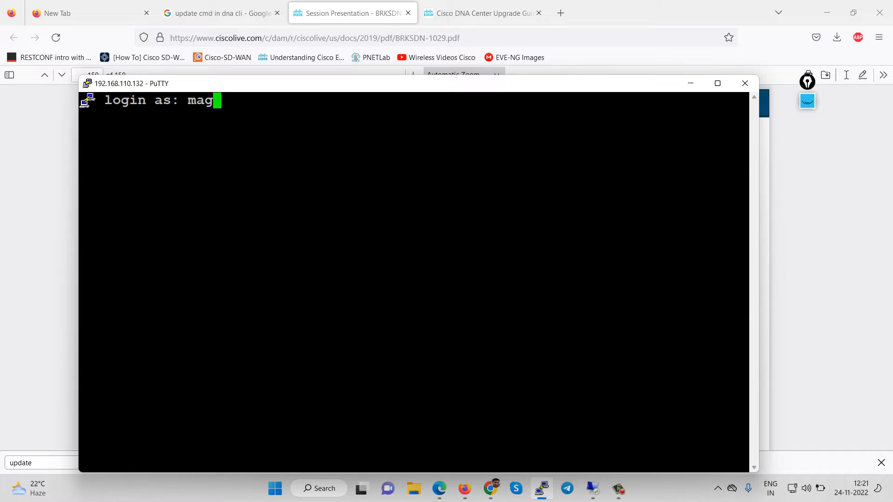
{"action": "key", "text": "Return"}
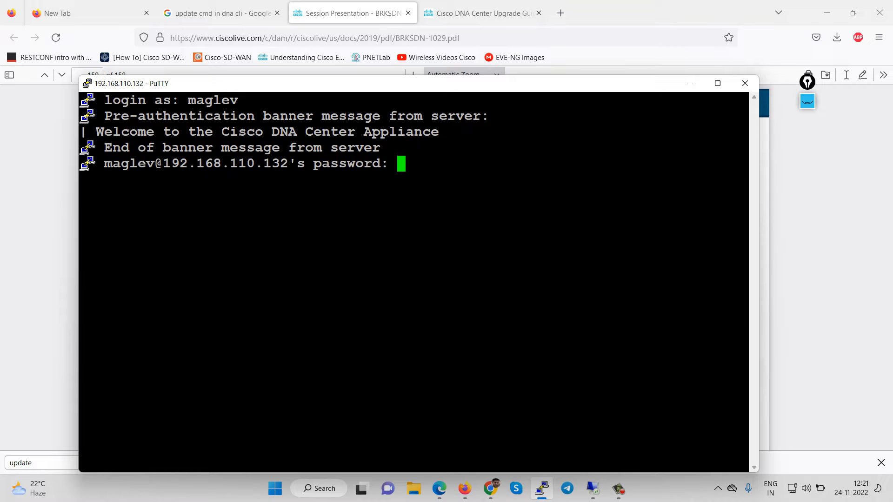
{"action": "key", "text": "Return"}
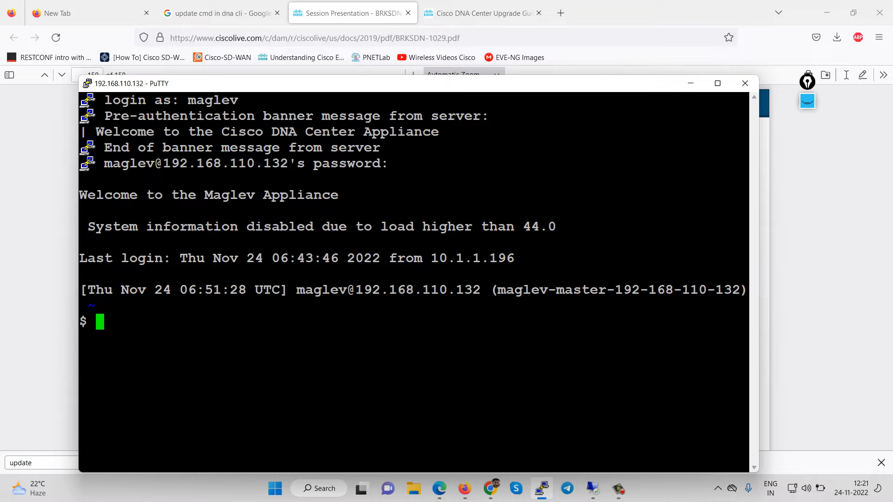
{"action": "type", "text": "sudo maglev-config update"}
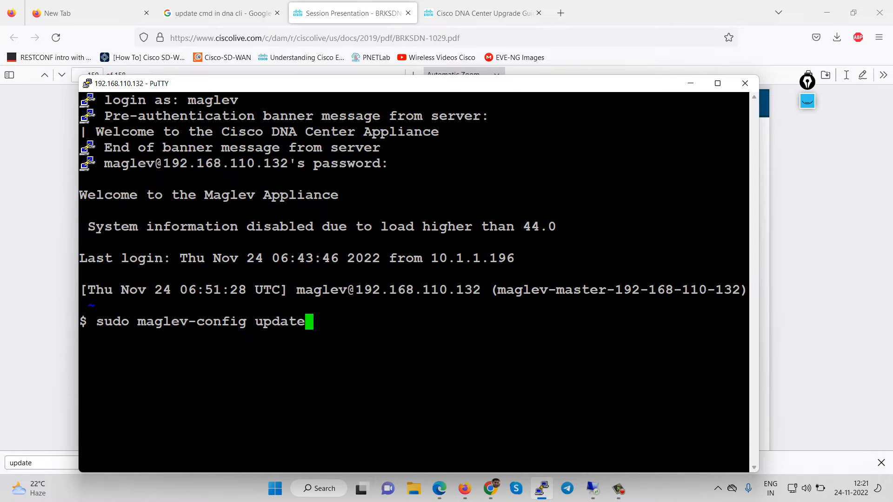
{"action": "key", "text": "Return"}
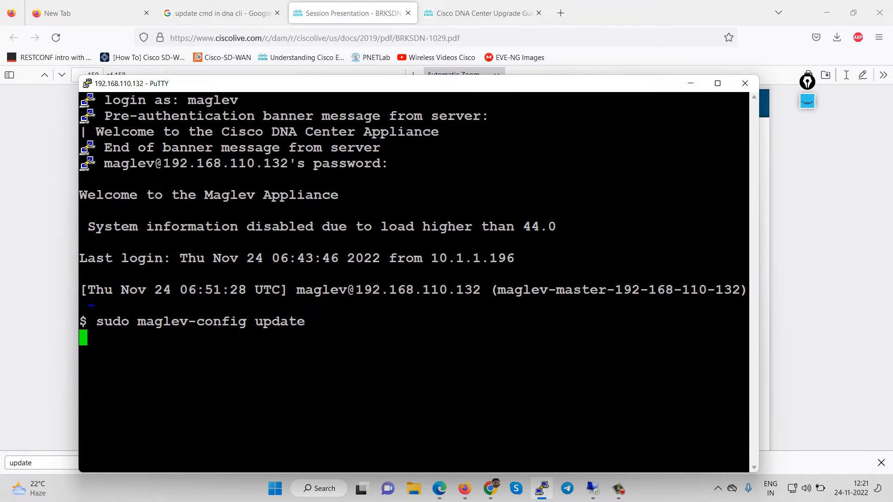
- Give adapter #2 IP 150.1.7.20, netmask 255.255.255.0, route 150.1.0.0/255.255.0.0/150.1.7.123
{"action": "key", "text": "Return"}
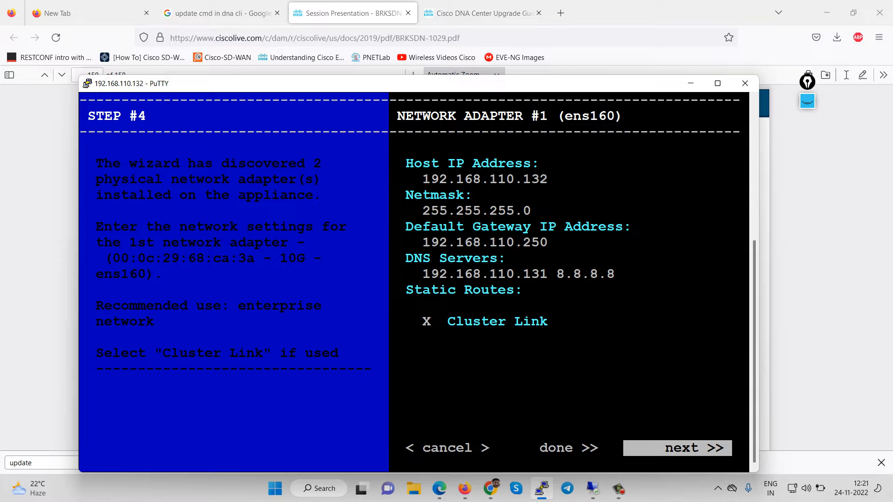
{"action": "left_click", "coordinate": [677, 447]}
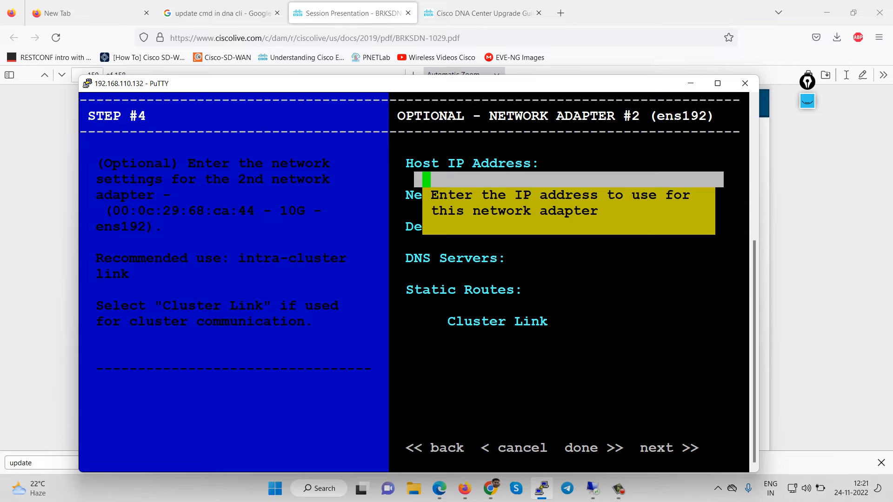
{"action": "type", "text": "150."}
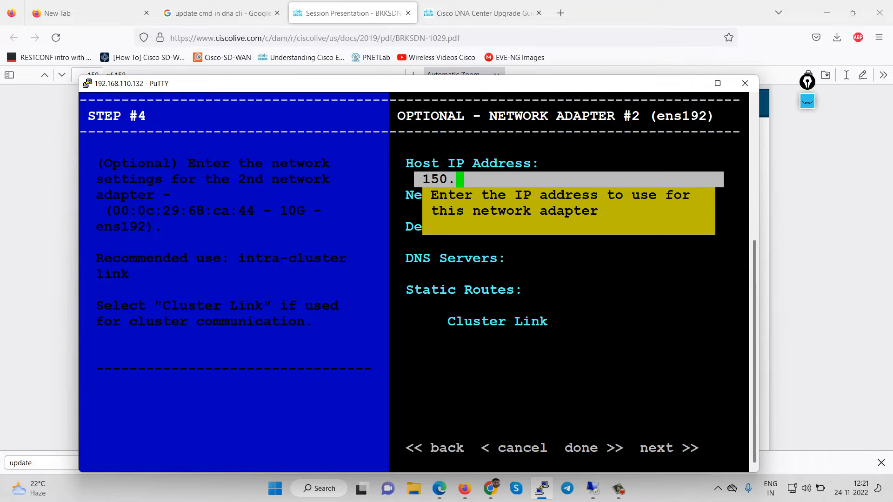
{"action": "type", "text": "1.7.20"}
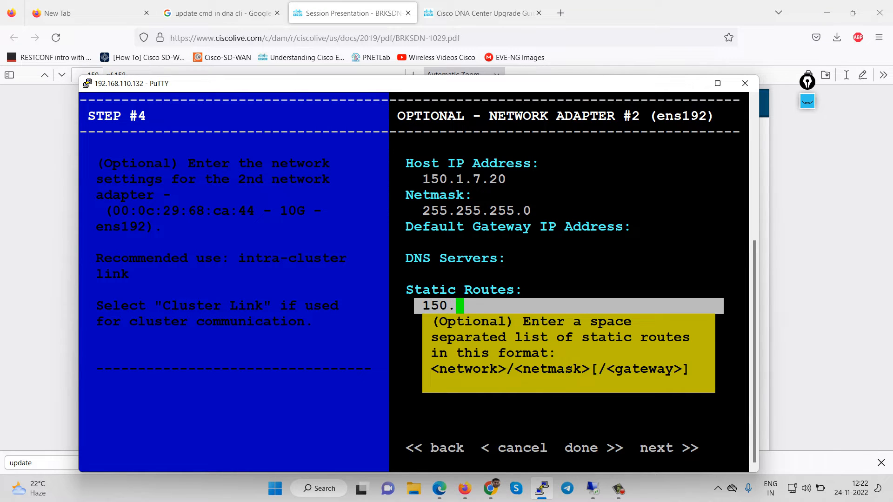
{"action": "type", "text": "1.0.0/"}
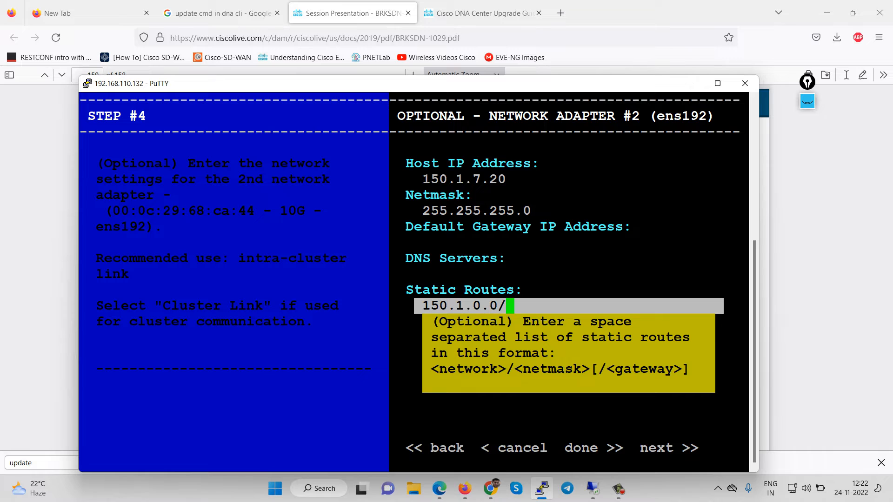
{"action": "type", "text": "255.255."}
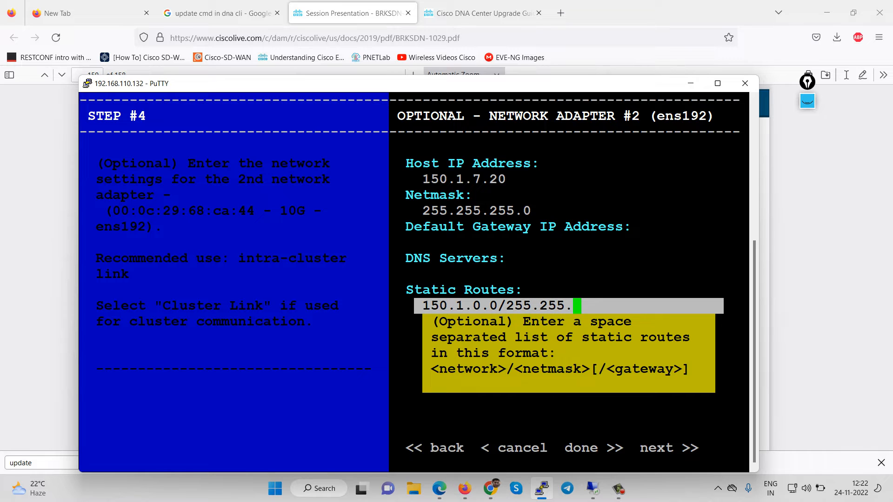
{"action": "type", "text": "0.0/1"}
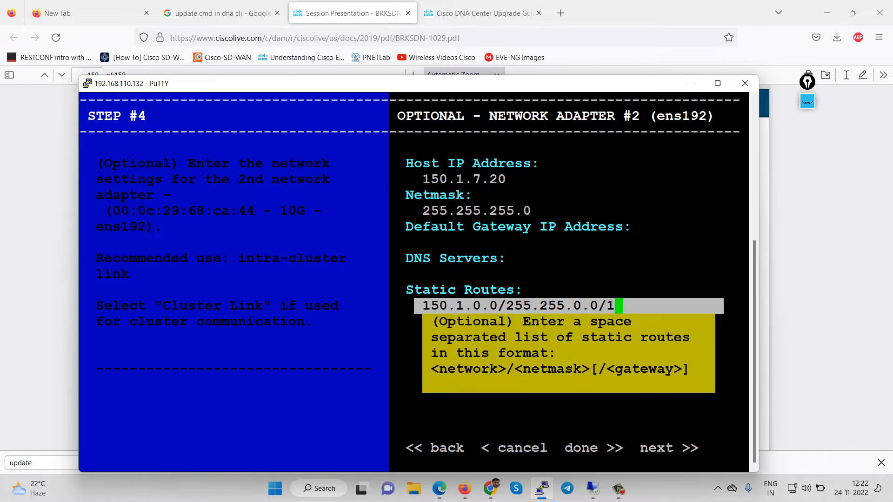
{"action": "type", "text": "50.1.7.123"}
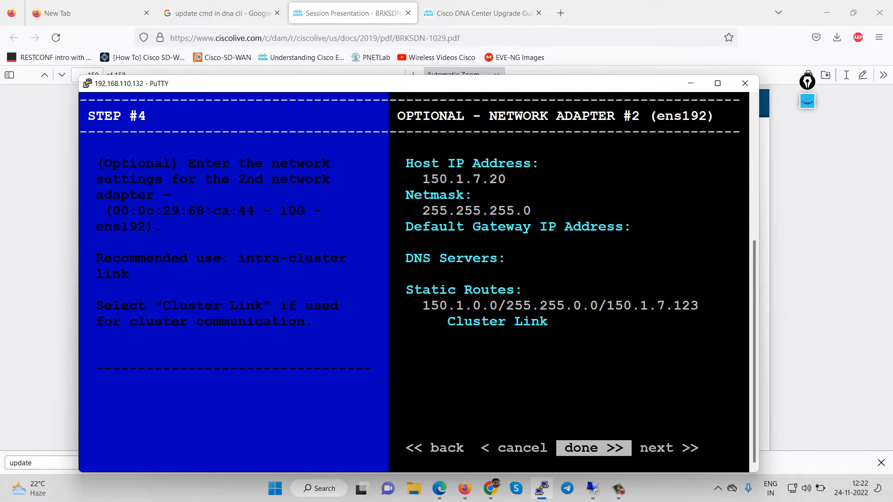
- Finish the wizard and bring up remote Firefox showing DNA Center's Service Error page
{"action": "left_click", "coordinate": [592, 447]}
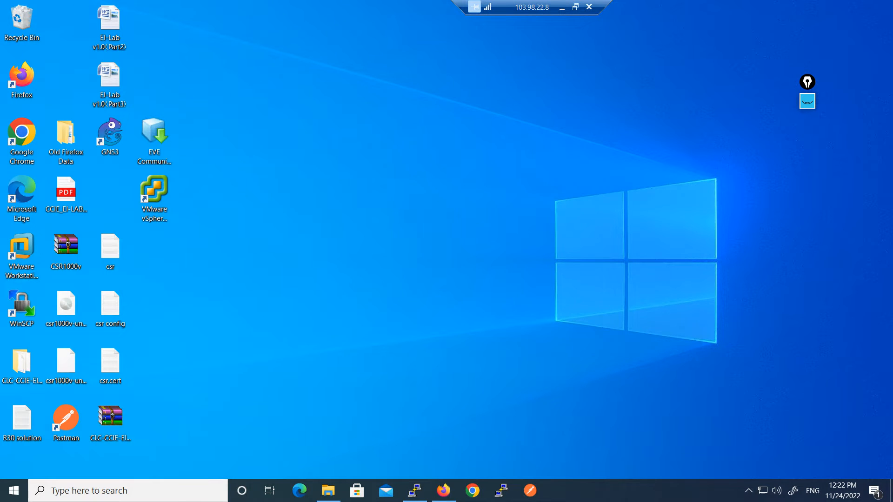
{"action": "left_click", "coordinate": [443, 490]}
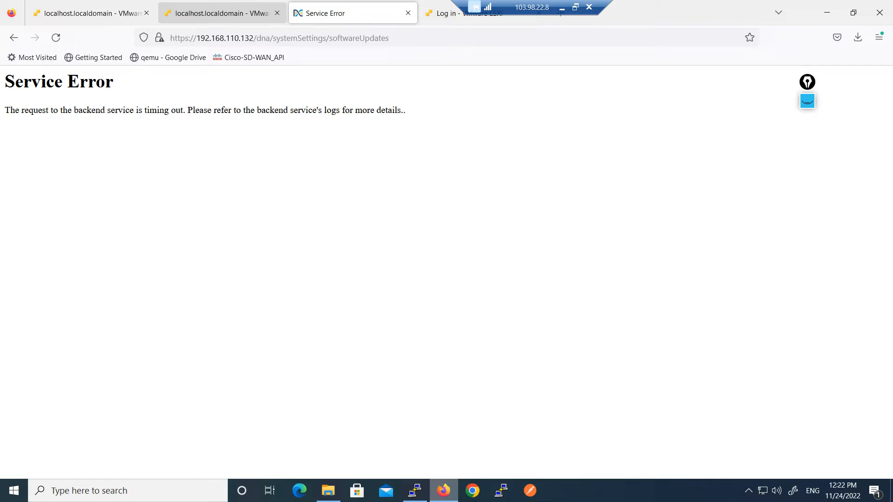
- Log in to the DNAC VM console in ESXi Host Client as maglev
{"action": "left_click", "coordinate": [222, 13]}
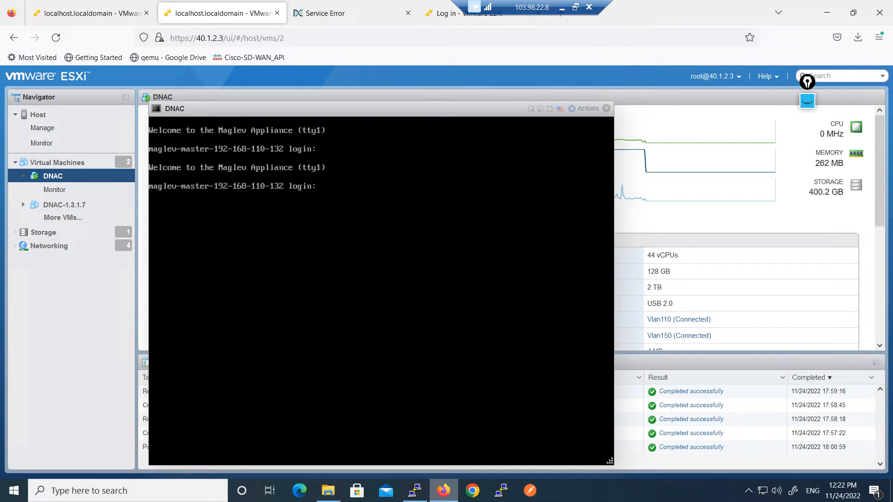
{"action": "type", "text": "m"}
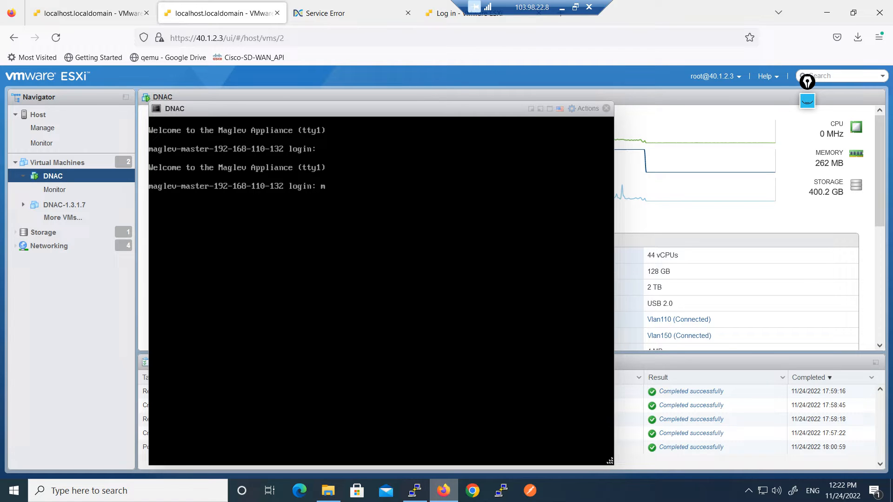
{"action": "mouse_move", "coordinate": [461, 13]}
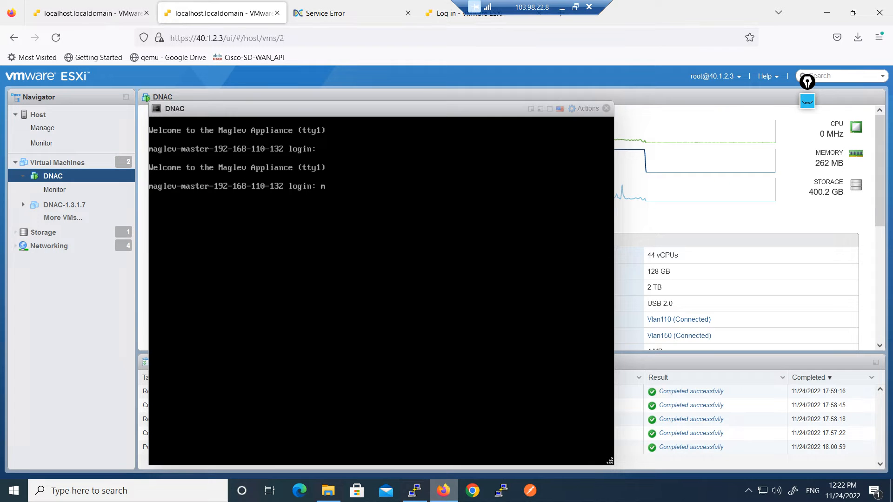
{"action": "type", "text": "aglev"}
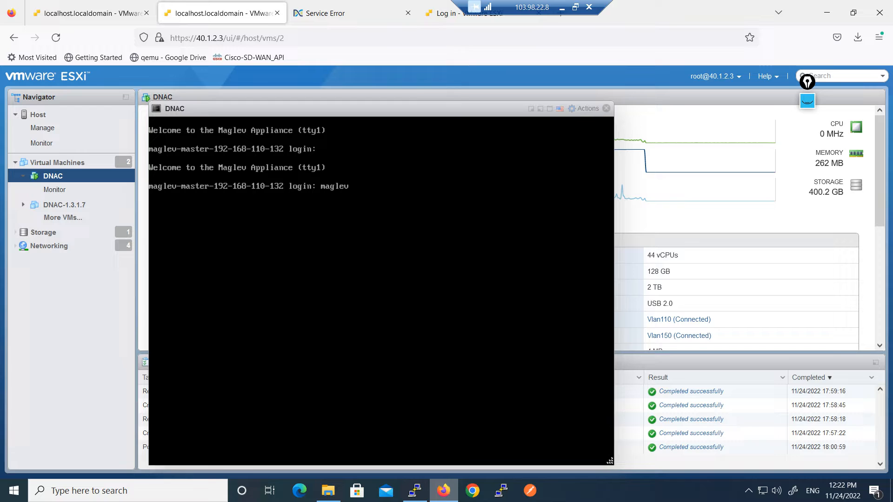
{"action": "key", "text": "Return"}
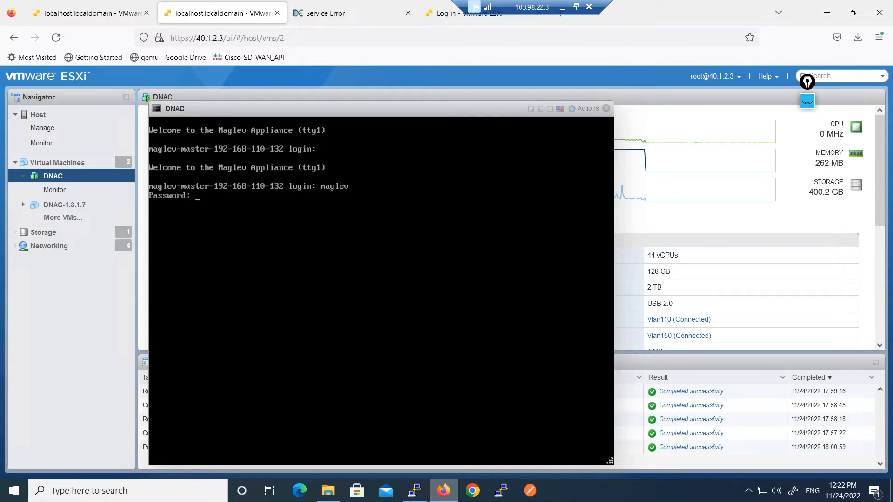
{"action": "key", "text": "Return"}
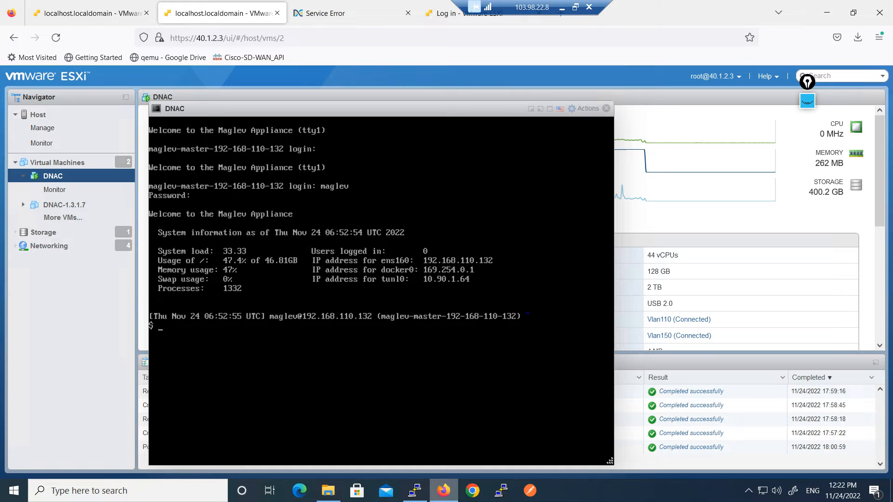
- Rerun maglev-config update; set adapter #2 netmask 255.255.255.0, route 150.1.0.0/255.255.0.0/150.1.7.123
{"action": "type", "text": "sudo maglev-config update"}
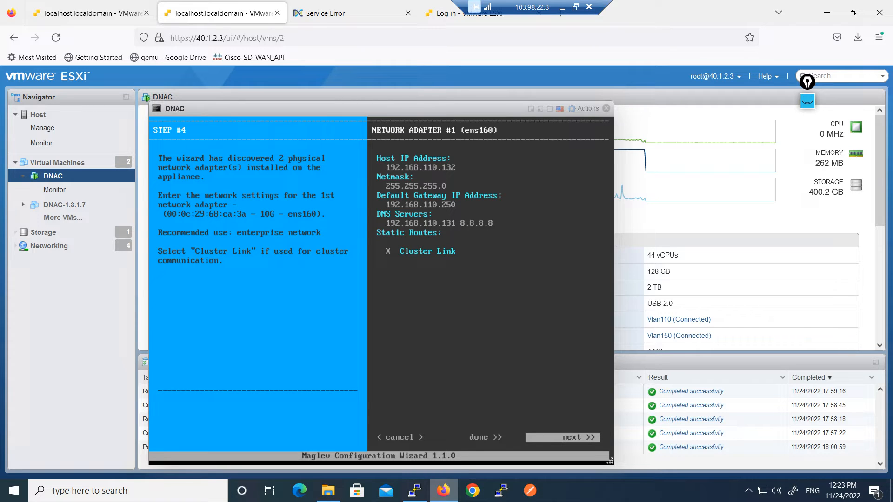
{"action": "left_click", "coordinate": [571, 438]}
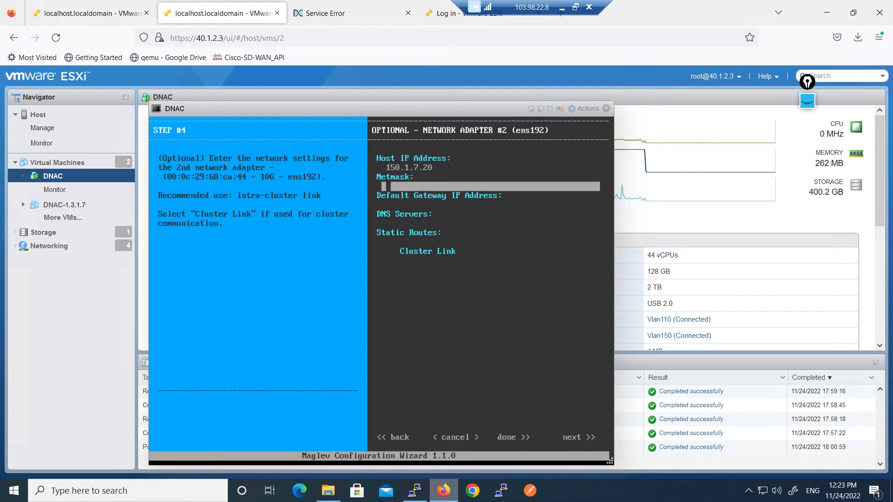
{"action": "type", "text": "255.255.255.0"}
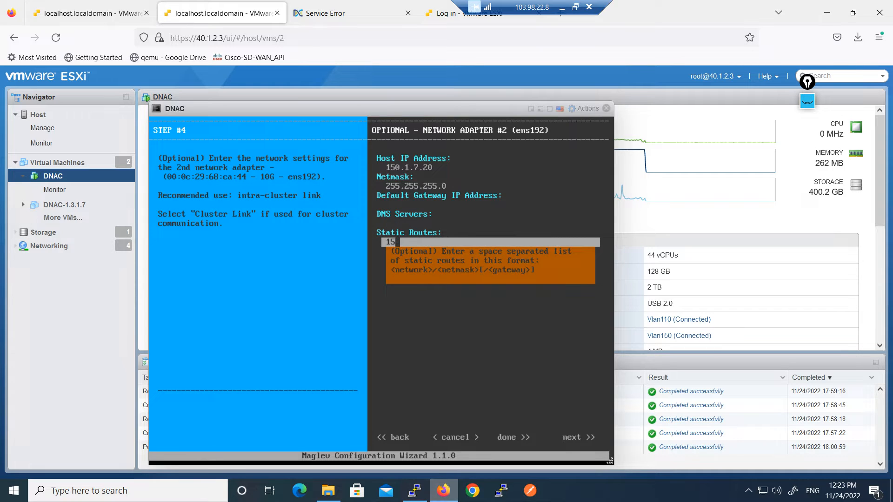
{"action": "type", "text": "150.10"}
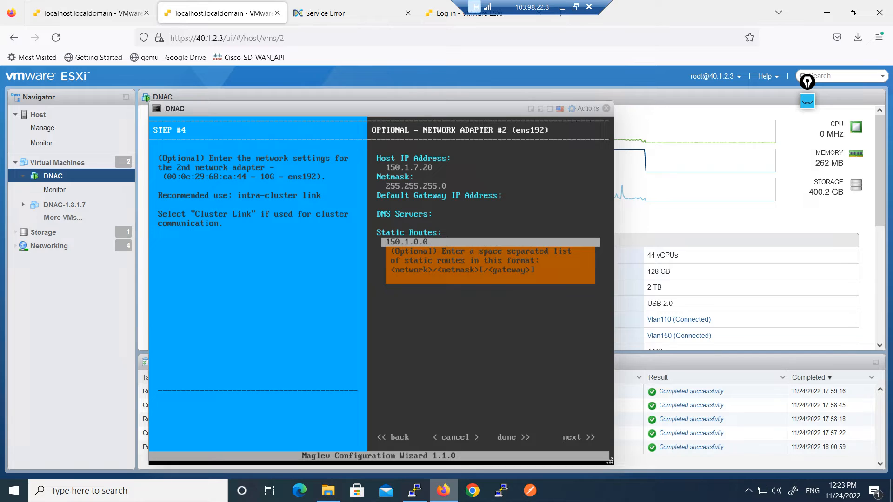
{"action": "type", "text": "/255.255"}
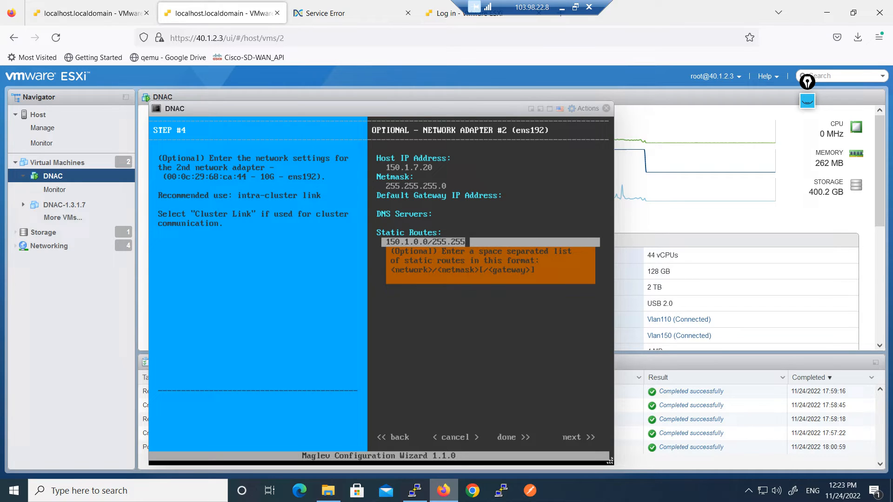
{"action": "type", "text": ".0.0"}
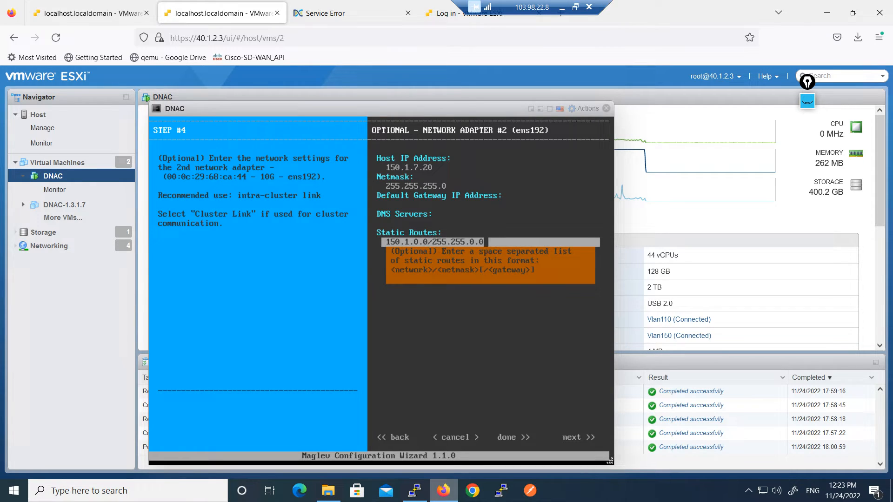
{"action": "type", "text": "/15"}
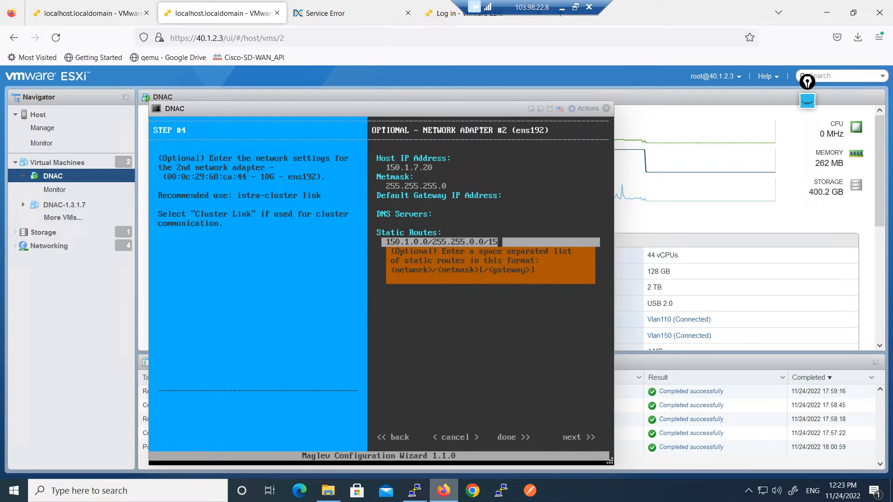
{"action": "type", "text": "150.1.7.123"}
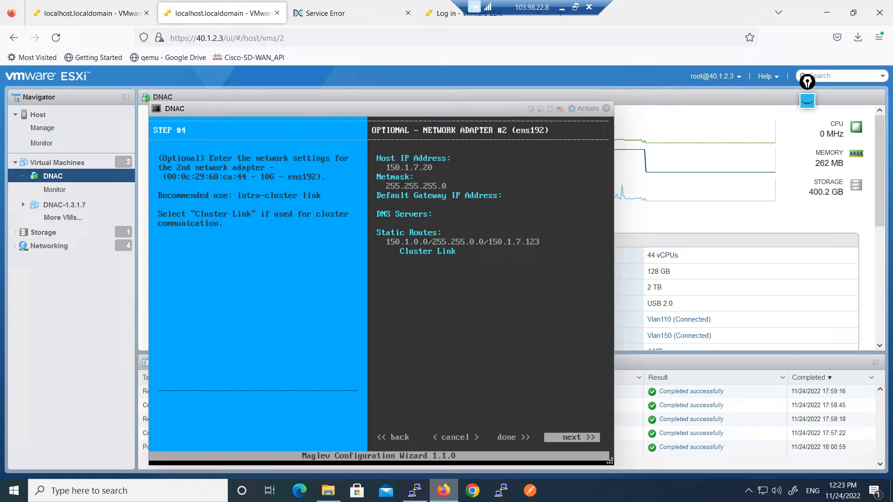
- Submit adapter #2 settings and proceed so the wizard validates host networking
{"action": "left_click", "coordinate": [571, 437]}
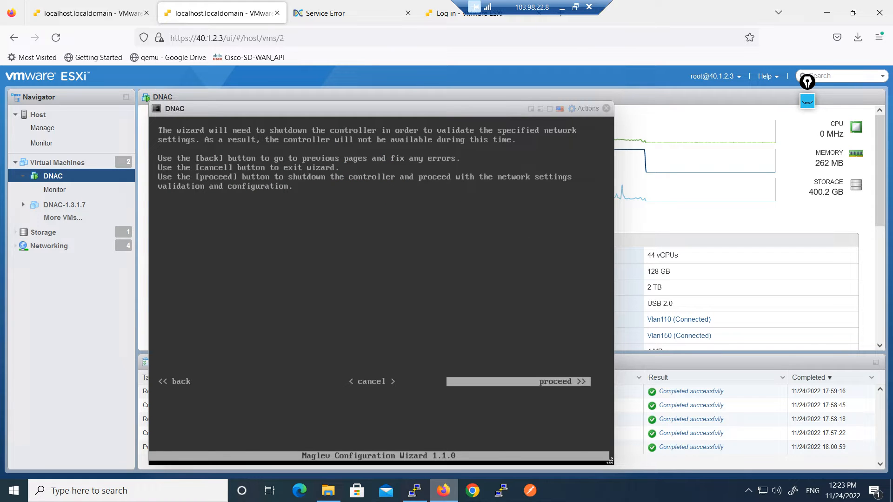
{"action": "left_click", "coordinate": [518, 381]}
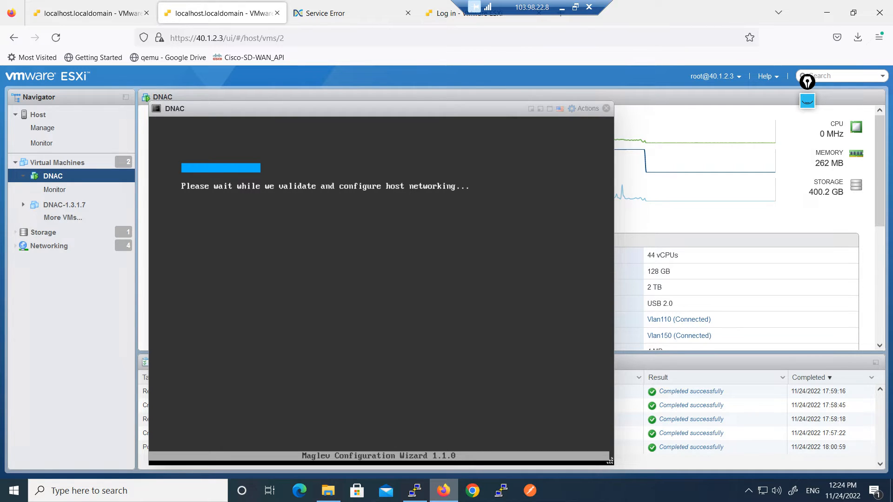
{"action": "mouse_move", "coordinate": [679, 335]}
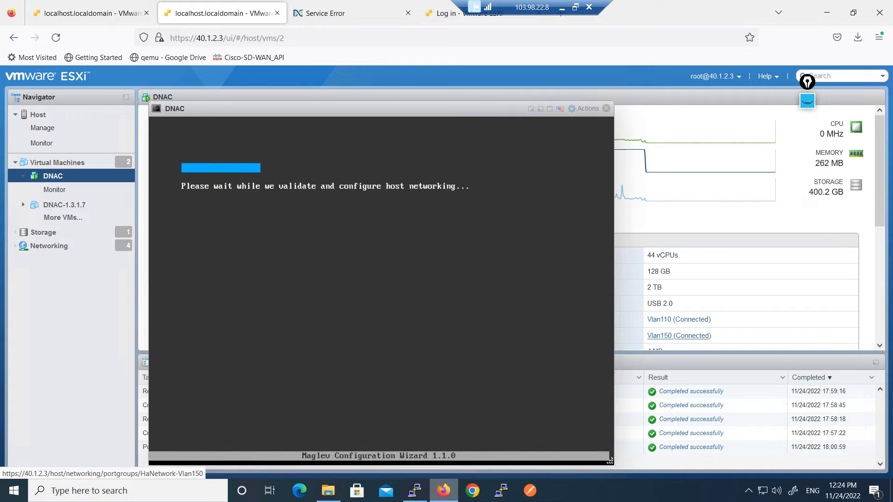
{"action": "mouse_move", "coordinate": [678, 336]}
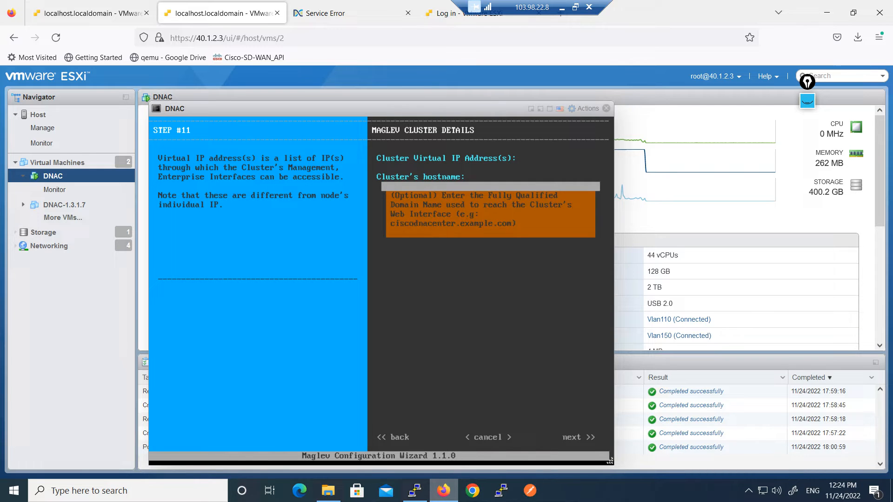
- Pass Cluster Details, User Account and NTP pages unchanged, keeping pool.ntp.org
{"action": "left_click", "coordinate": [578, 438]}
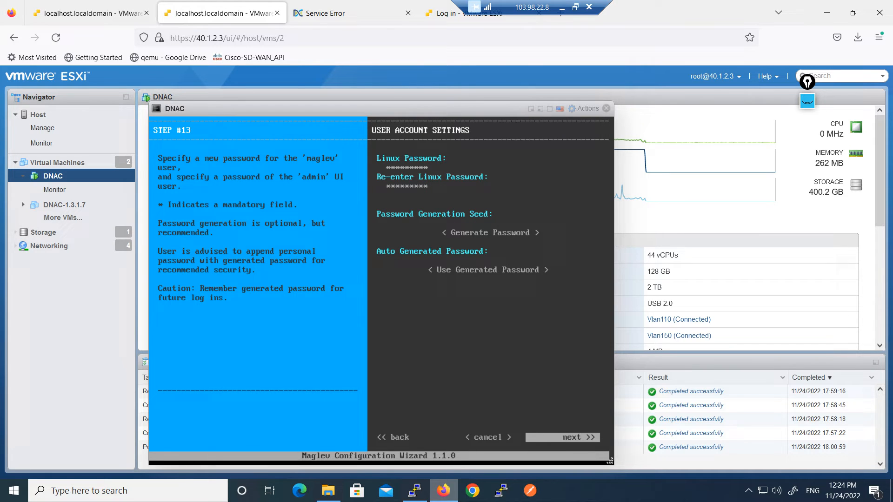
{"action": "left_click", "coordinate": [576, 436]}
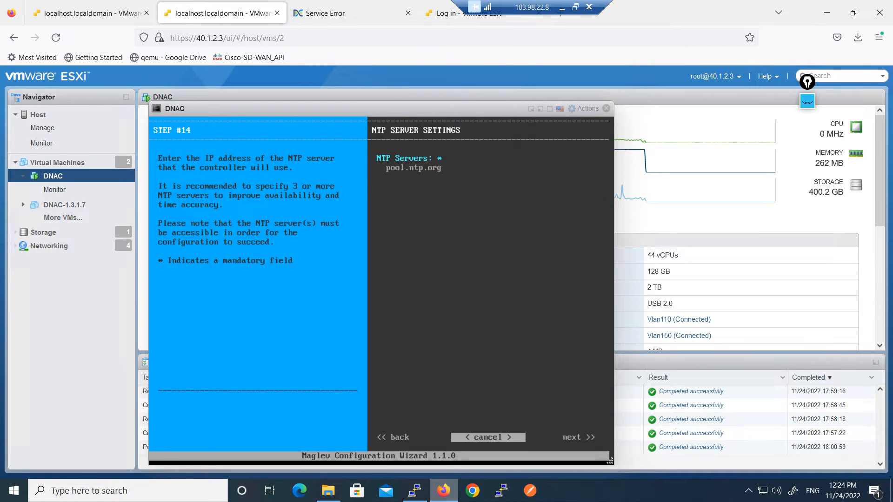
{"action": "left_click", "coordinate": [578, 437]}
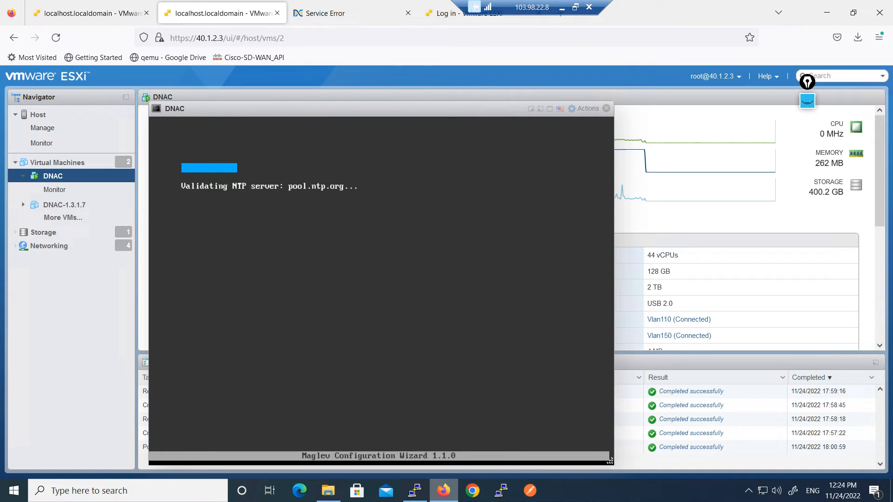
{"action": "mouse_move", "coordinate": [562, 13]}
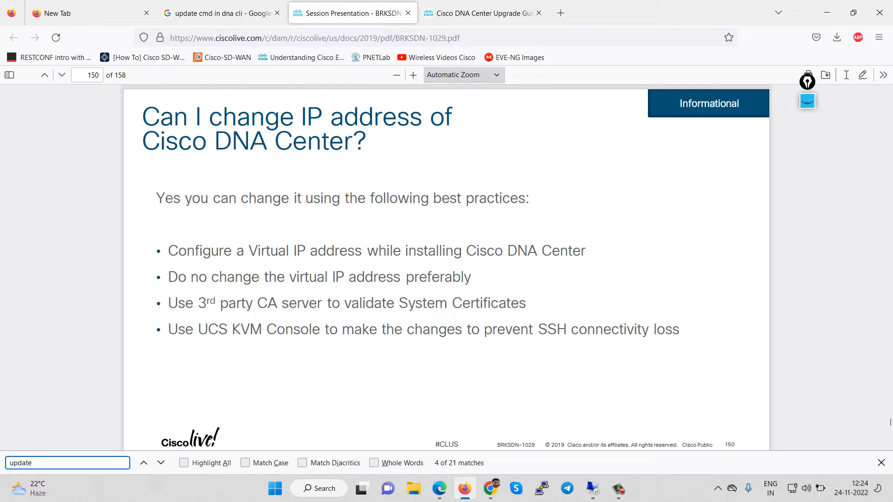
- Advance to the final wizard page and proceed to apply the network configuration
{"action": "left_click", "coordinate": [618, 489]}
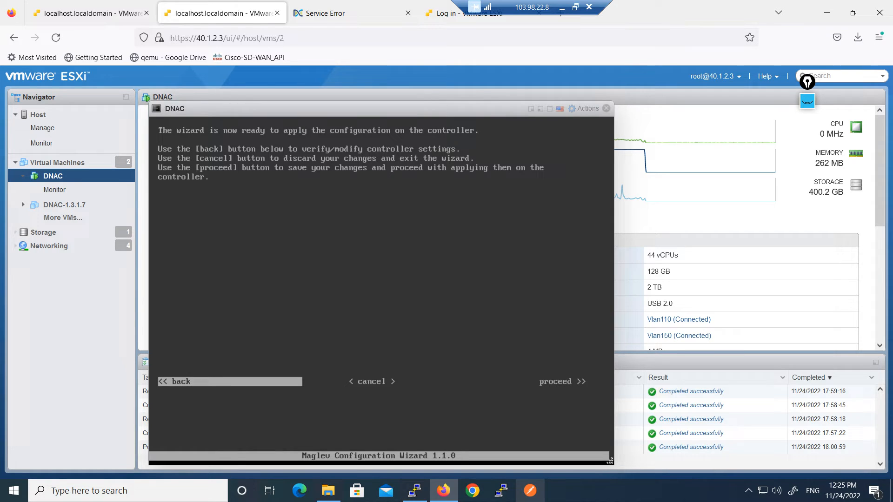
{"action": "left_click", "coordinate": [561, 381]}
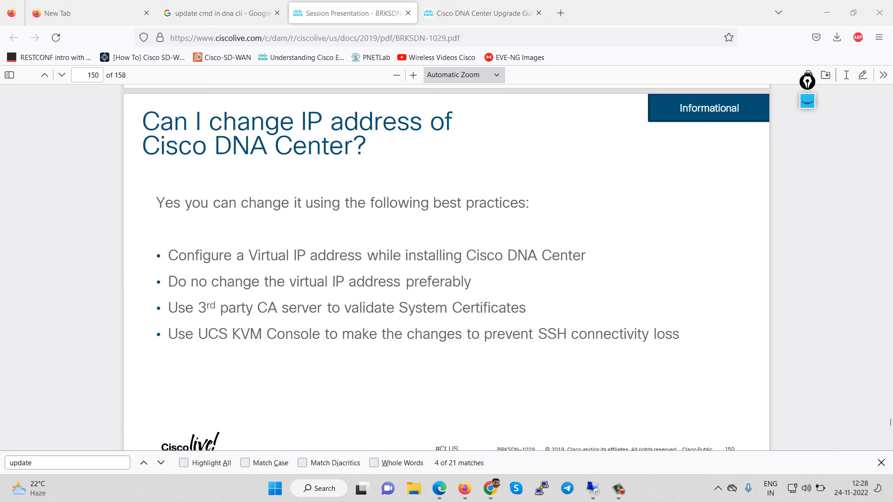
- Scroll the Cisco Live PDF from page 150 to the session evaluation slide
{"action": "scroll", "scroll_direction": "down", "scroll_amount": 3}
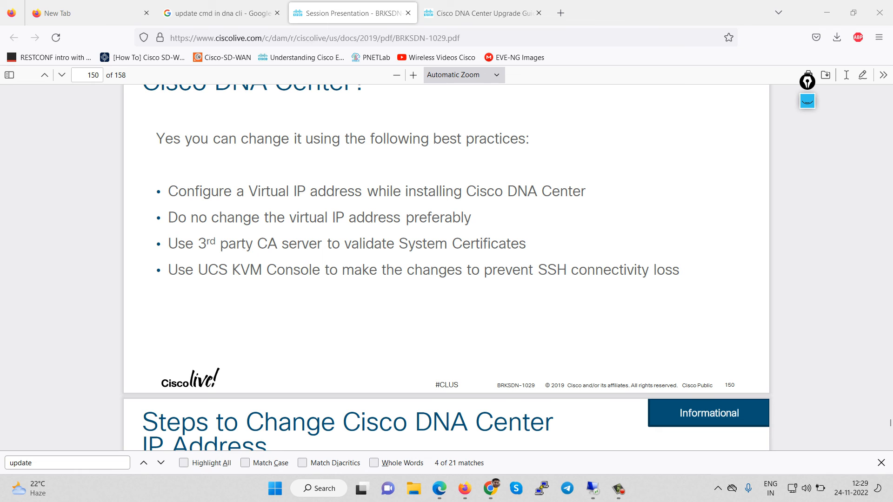
{"action": "scroll", "scroll_direction": "down", "scroll_amount": 3}
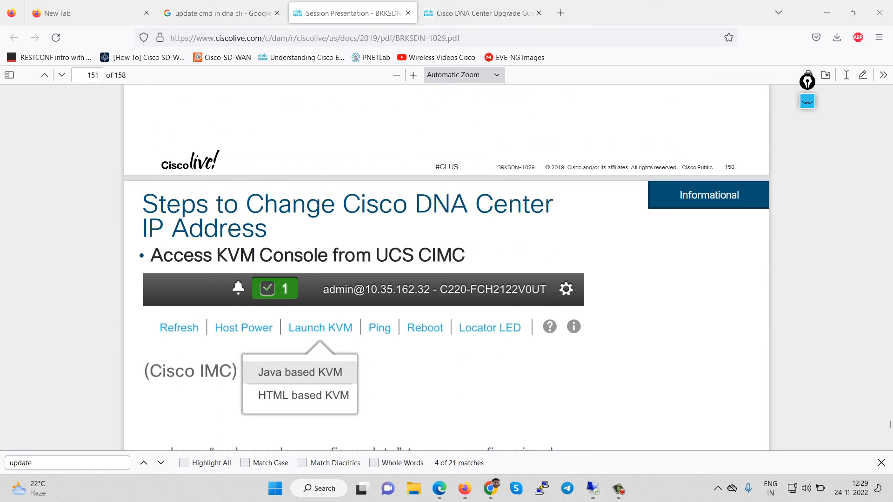
{"action": "scroll", "scroll_direction": "down", "scroll_amount": 3}
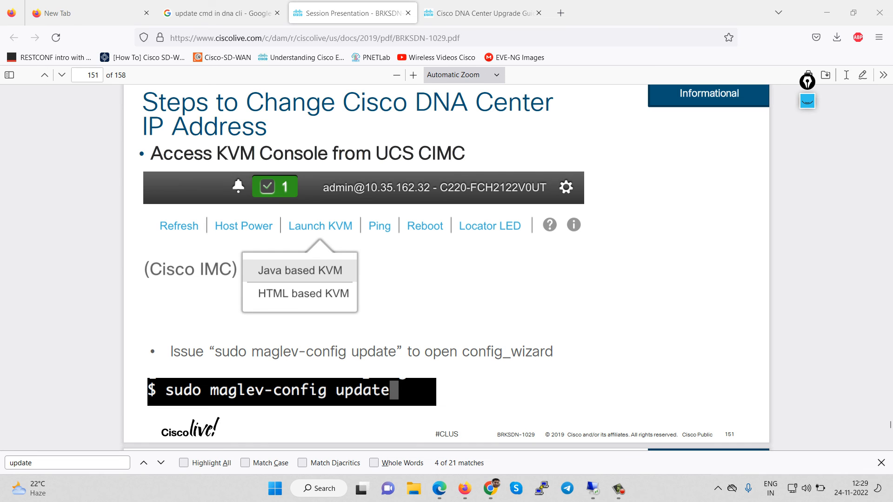
{"action": "scroll", "scroll_direction": "down", "scroll_amount": 3}
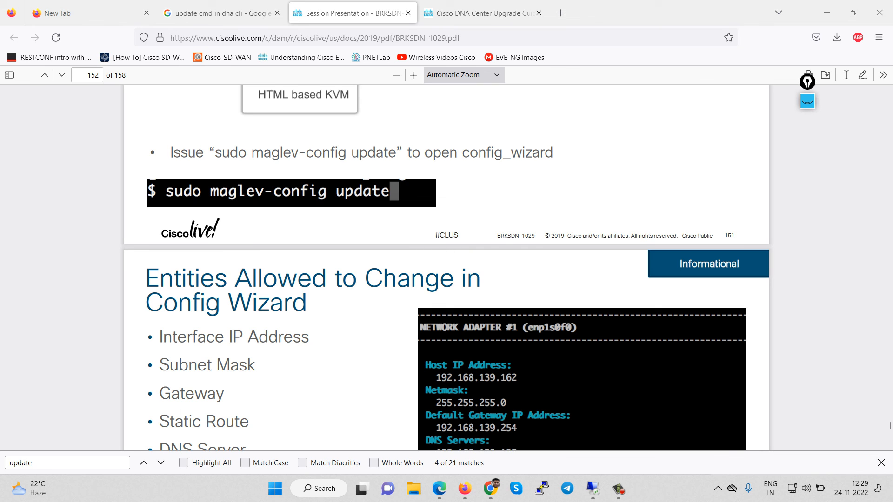
{"action": "scroll", "scroll_direction": "down", "scroll_amount": 3}
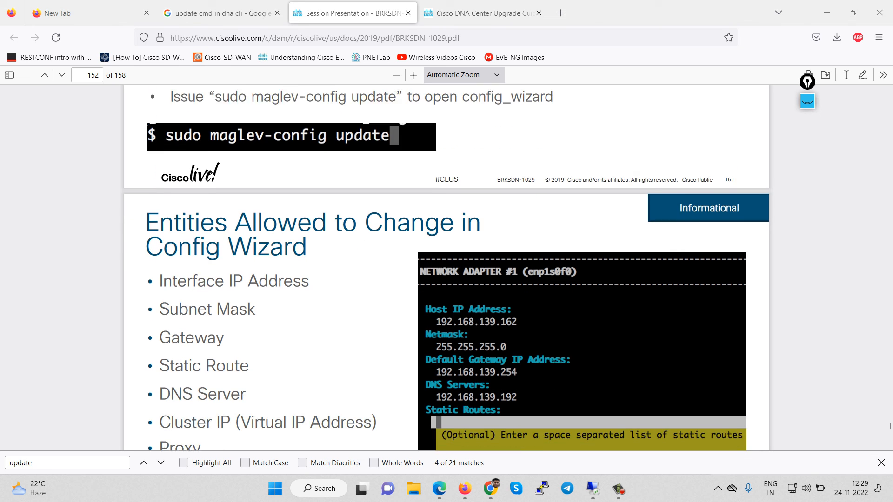
{"action": "scroll", "scroll_direction": "down", "scroll_amount": 3}
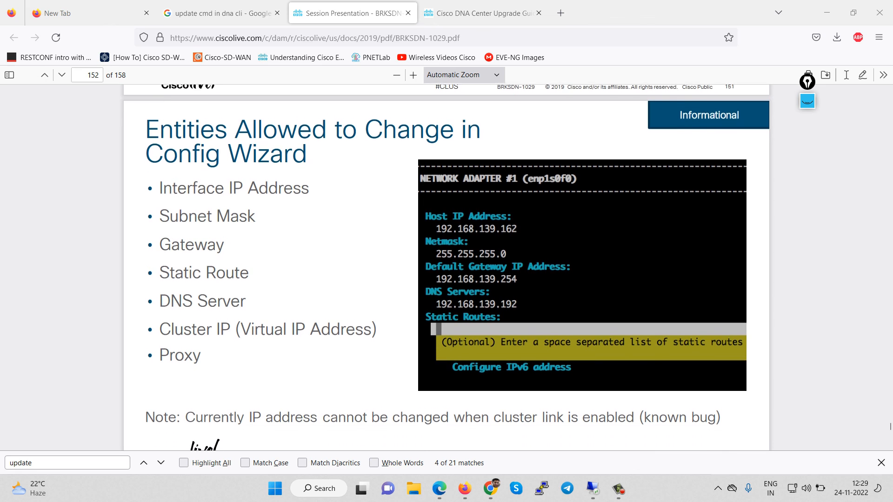
{"action": "scroll", "scroll_direction": "down", "scroll_amount": 3}
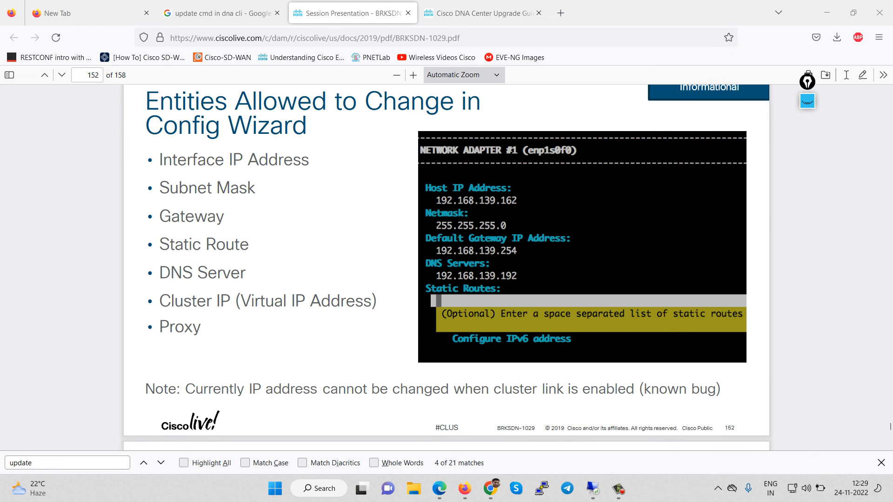
{"action": "scroll", "scroll_direction": "down", "scroll_amount": 3}
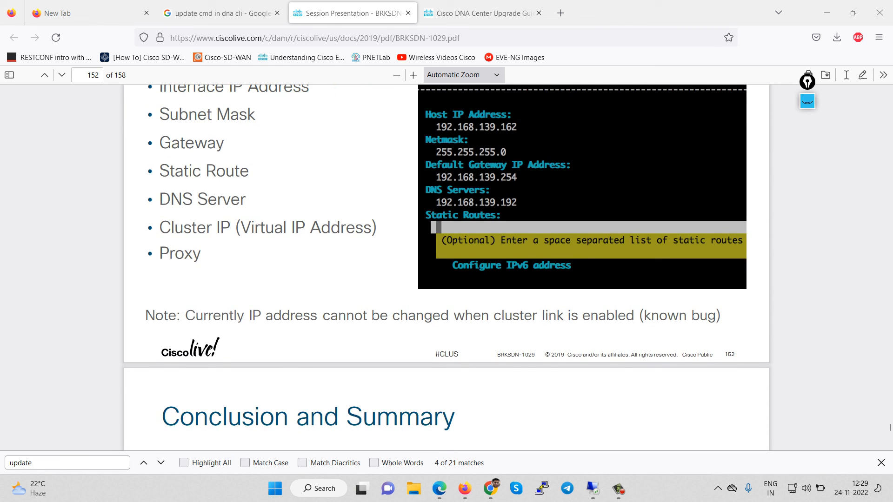
{"action": "scroll", "scroll_direction": "down", "scroll_amount": 3}
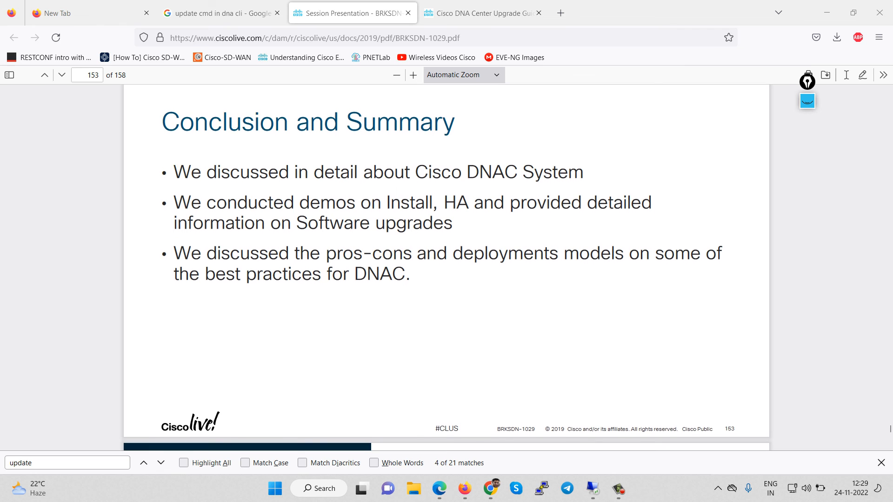
{"action": "scroll", "scroll_direction": "down", "scroll_amount": 3}
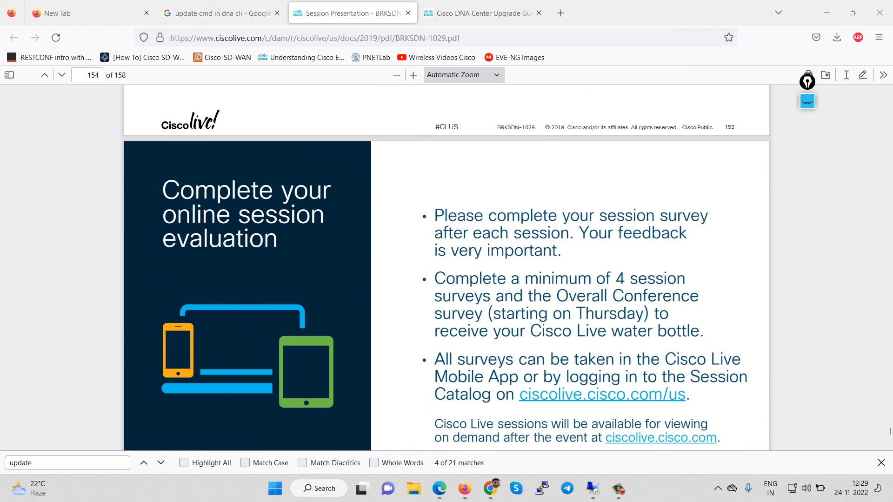